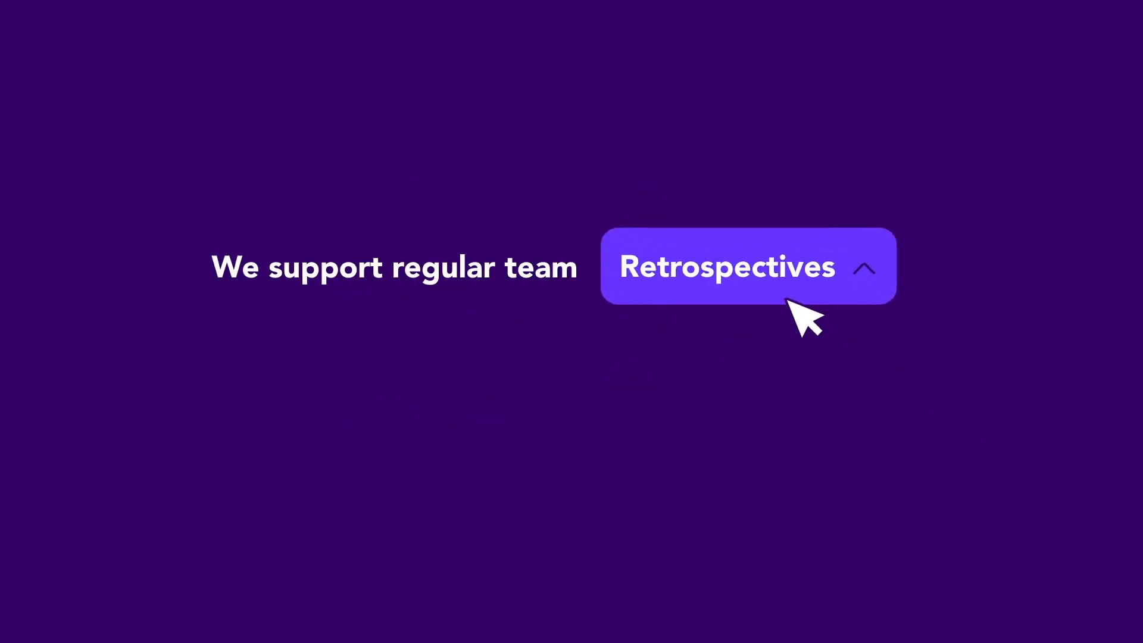
Step: Choose 'View retrospective board' from the Retrospectives dropdown to show the three-column board
click(747, 266)
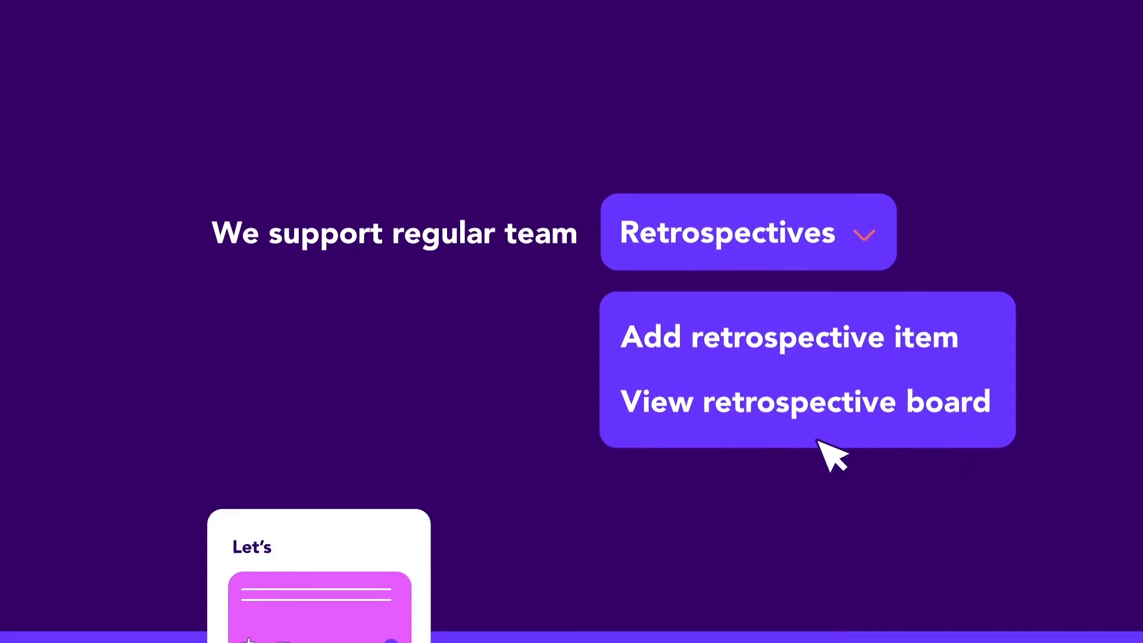
click(805, 402)
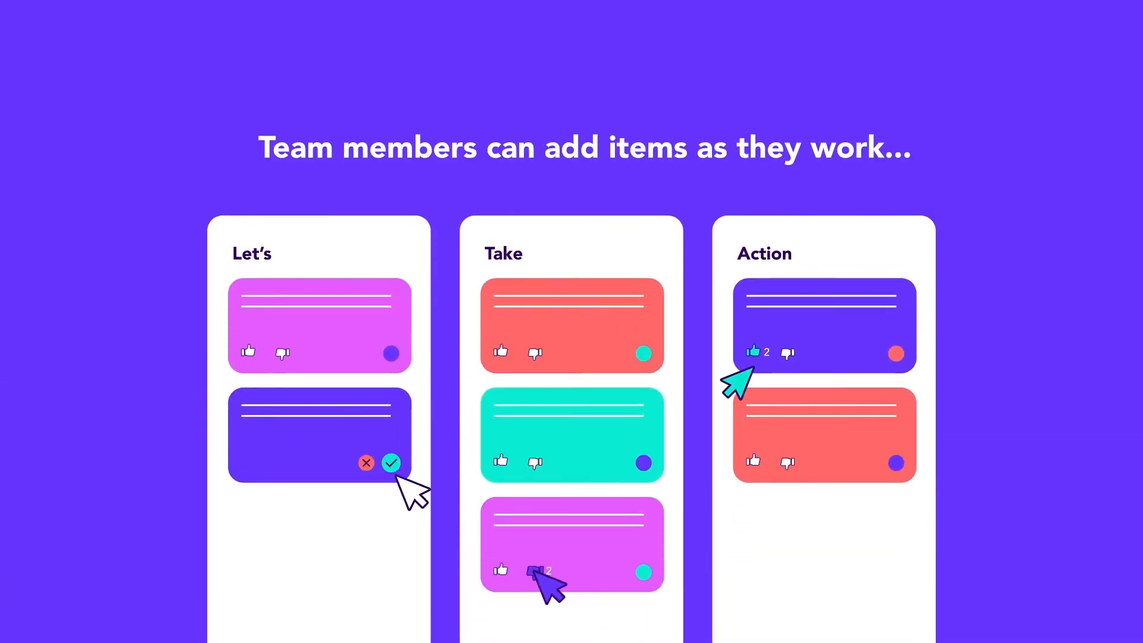